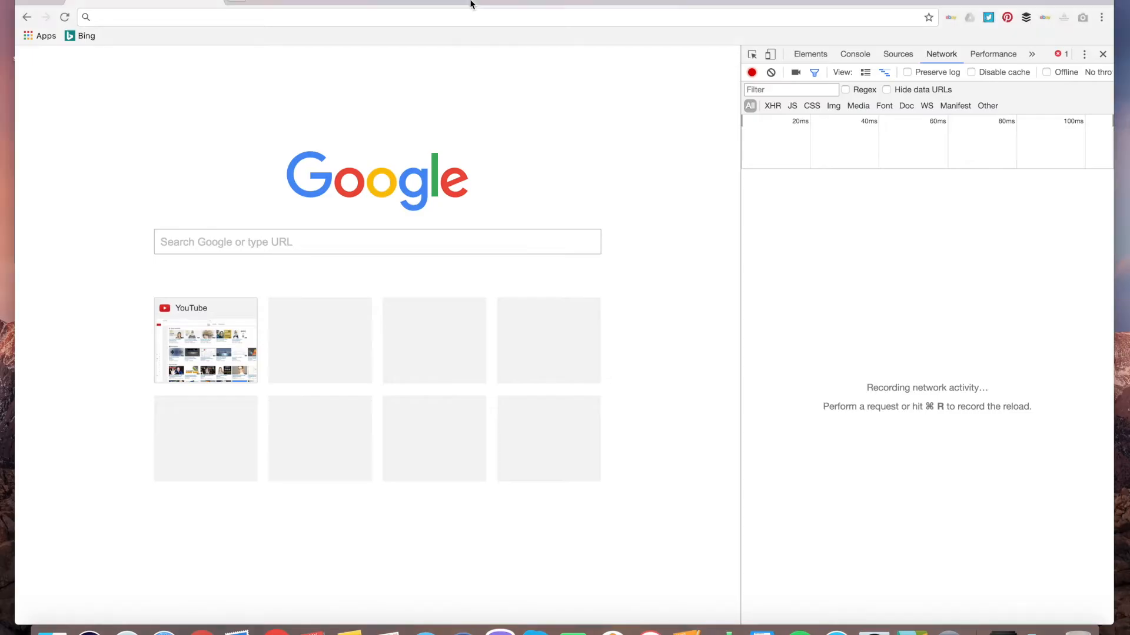
mouse_move(464, 23)
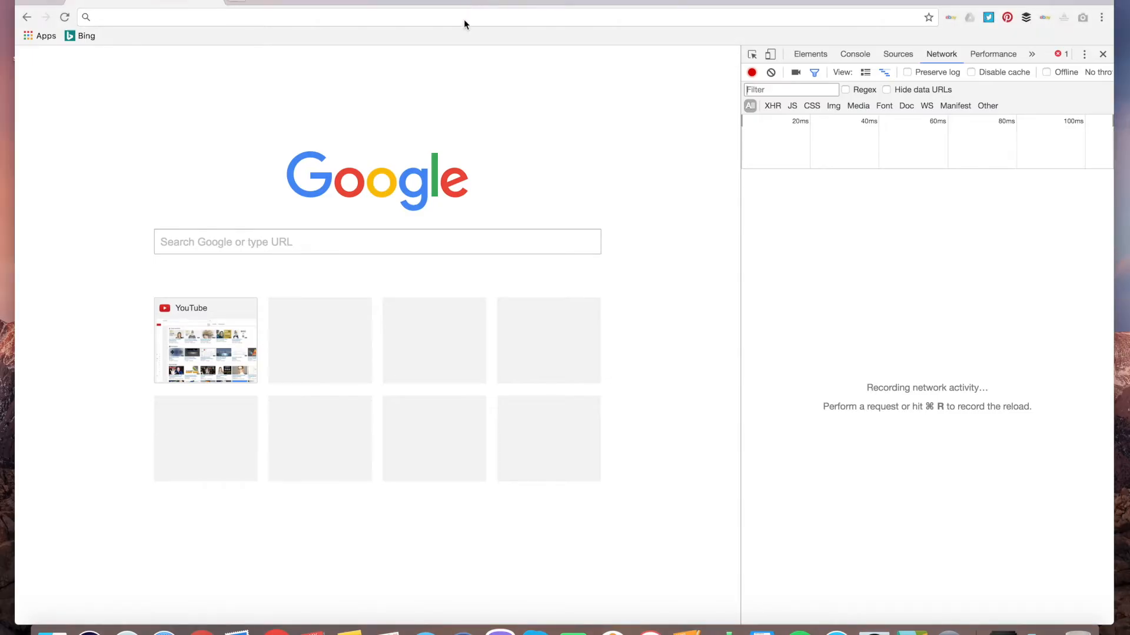
- Load buzzfeed.com and review the Network log's ~176 requests, many served from disk cache
left_click(461, 17)
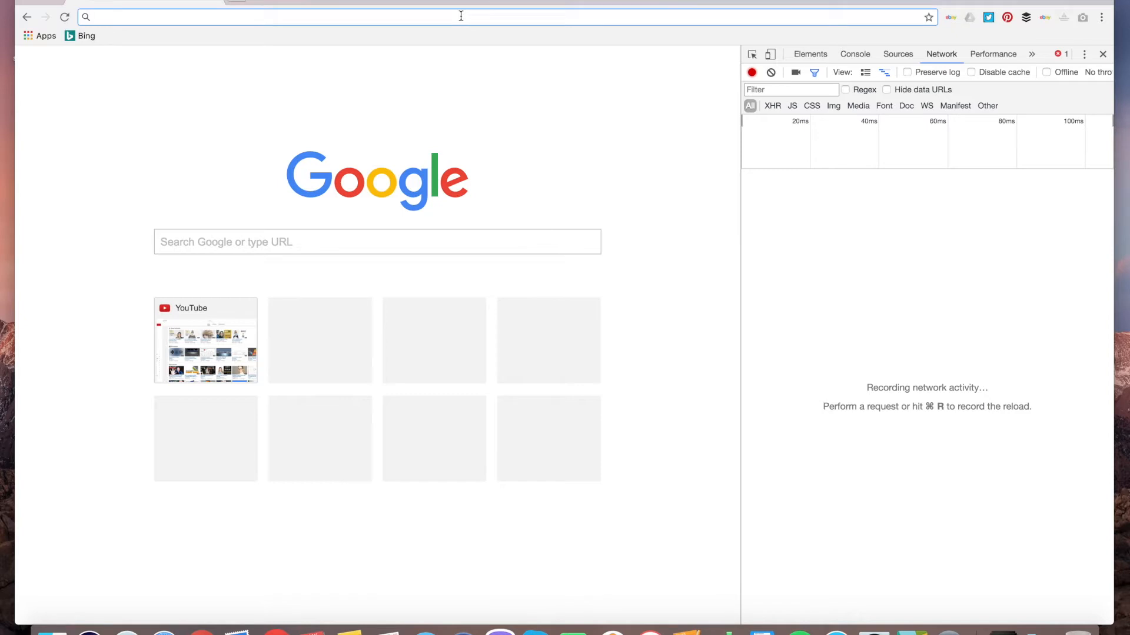
mouse_move(473, 53)
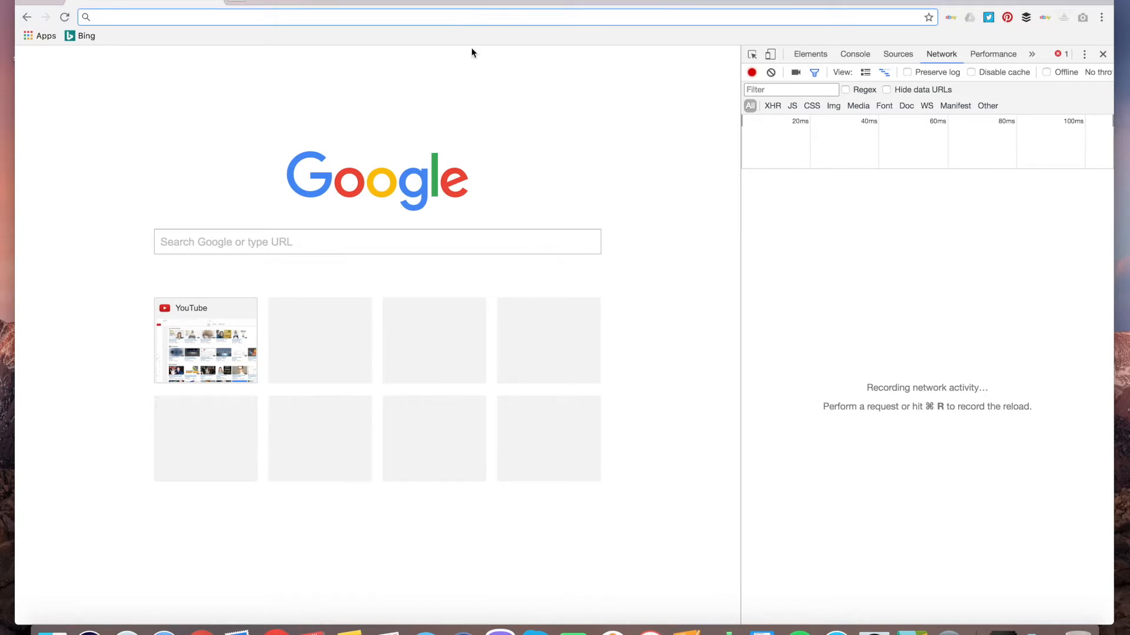
mouse_move(514, 198)
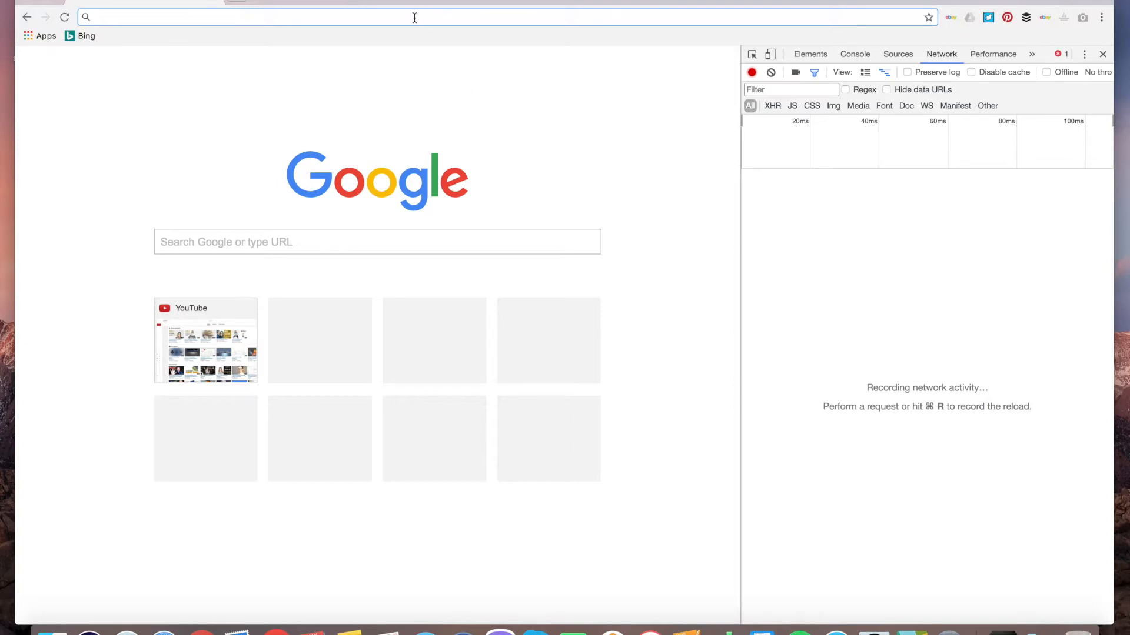
type("buzzfeed.com")
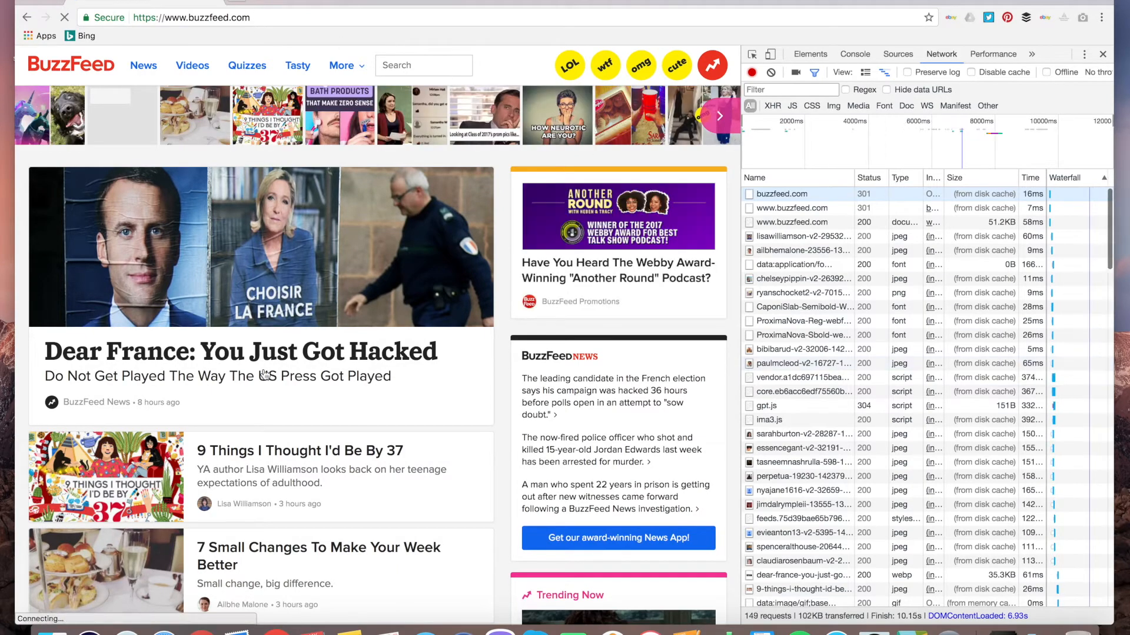
scroll("down", 3)
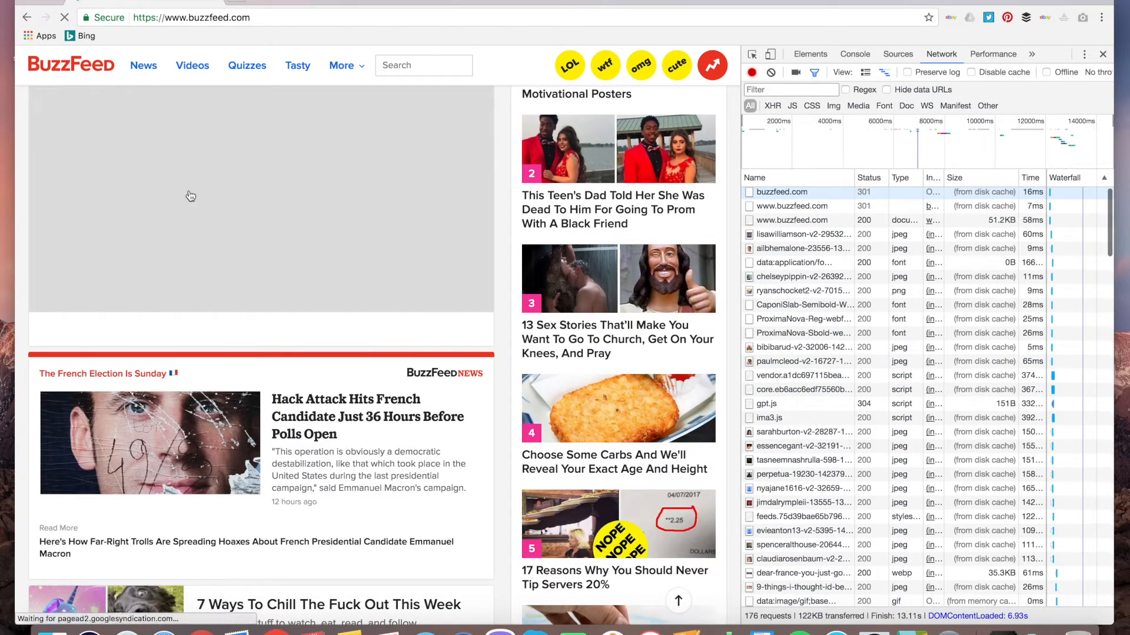
- Shift-reload BuzzFeed so the Network log shows 176 requests with 1.7 MB actually transferred
left_click(63, 17)
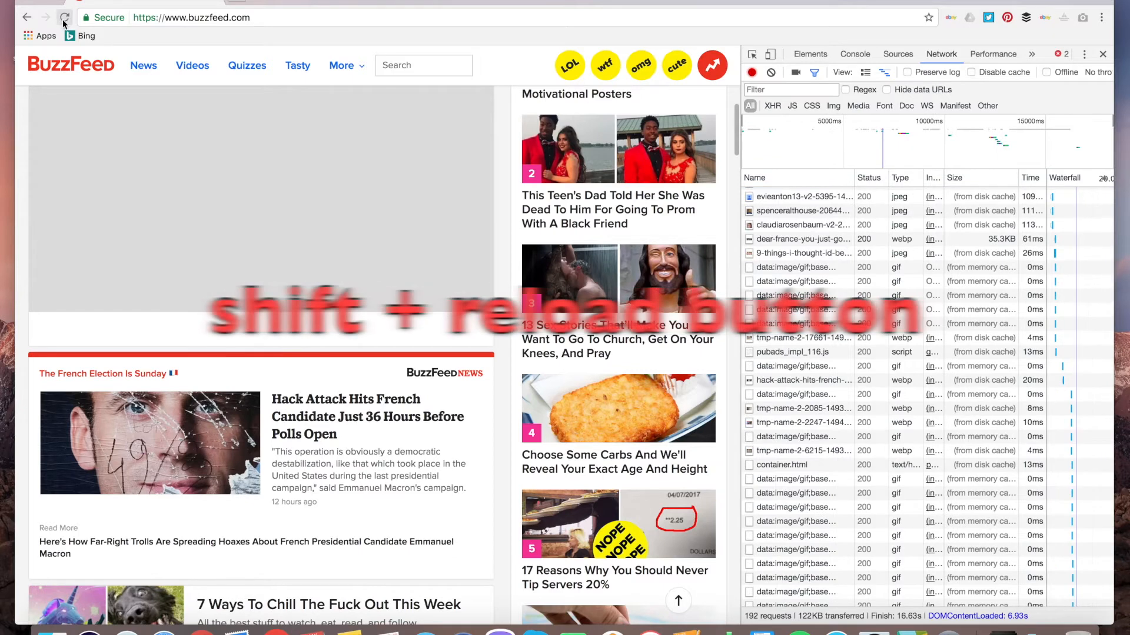
left_click(63, 18)
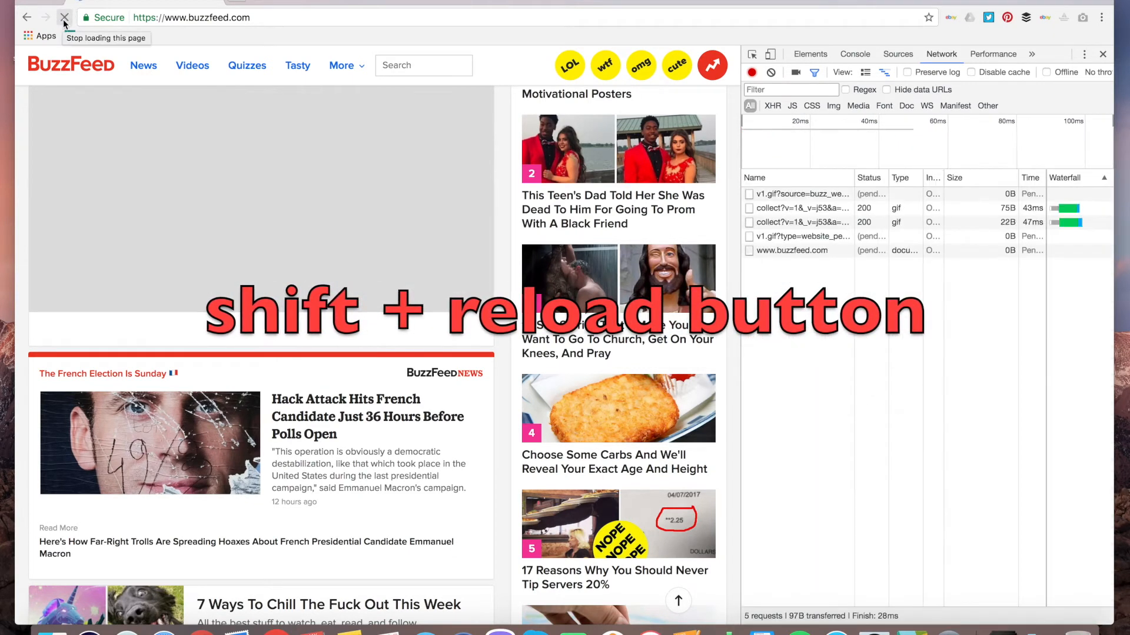
left_click(65, 18)
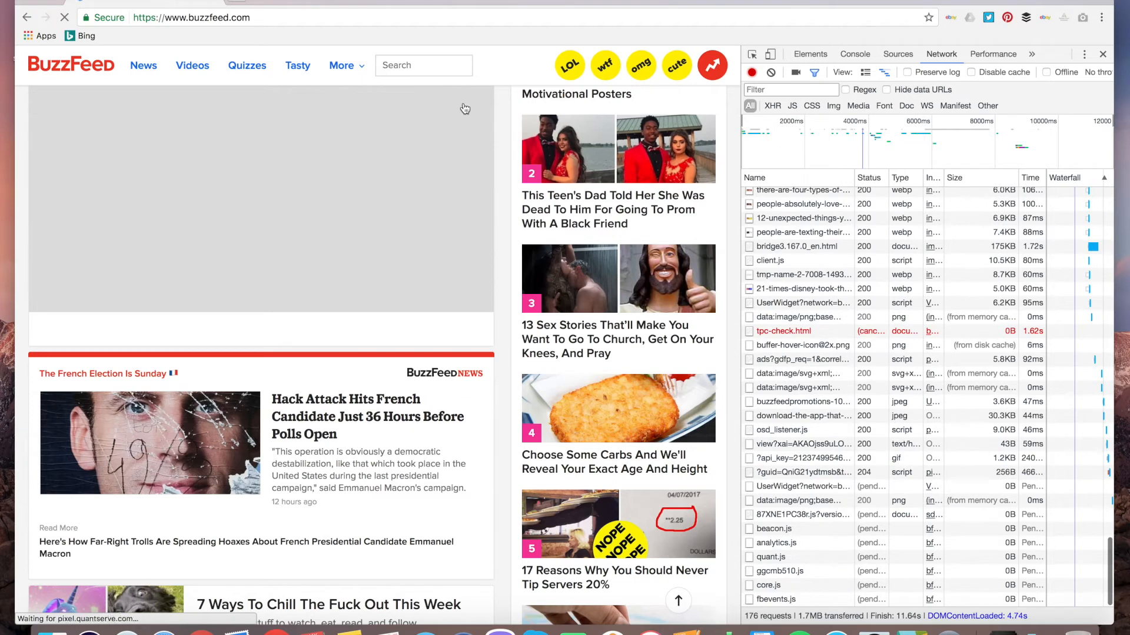
- Hard-reload with Cmd+Shift+R and review the refilled log: 144 requests, 721 KB of fresh downloads
key("cmd+shift+r")
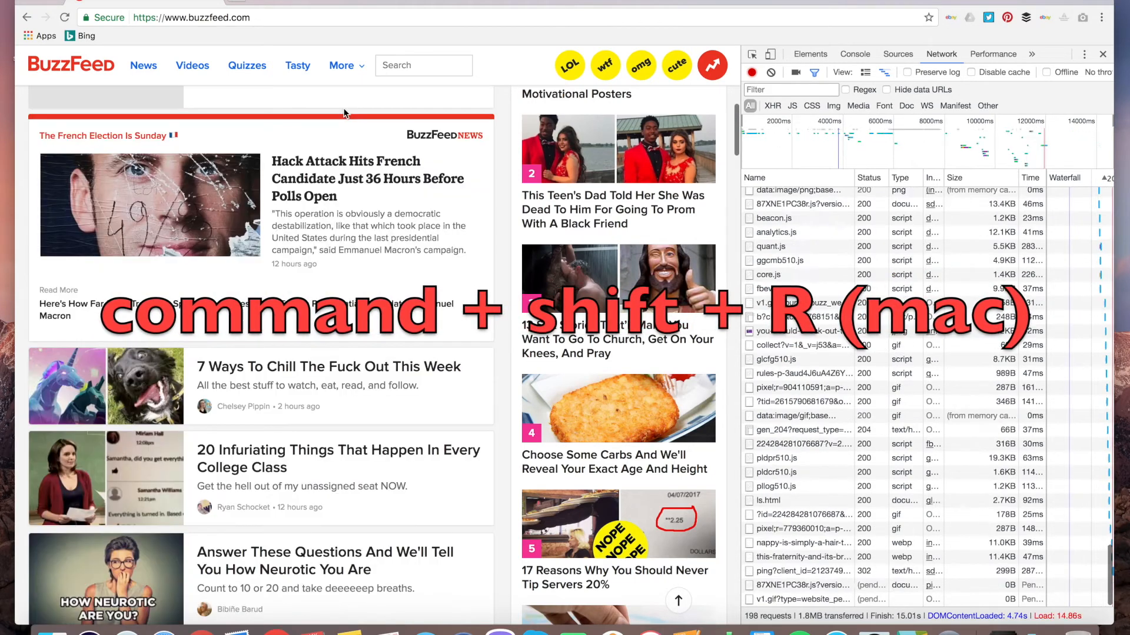
key("cmd+shift+r")
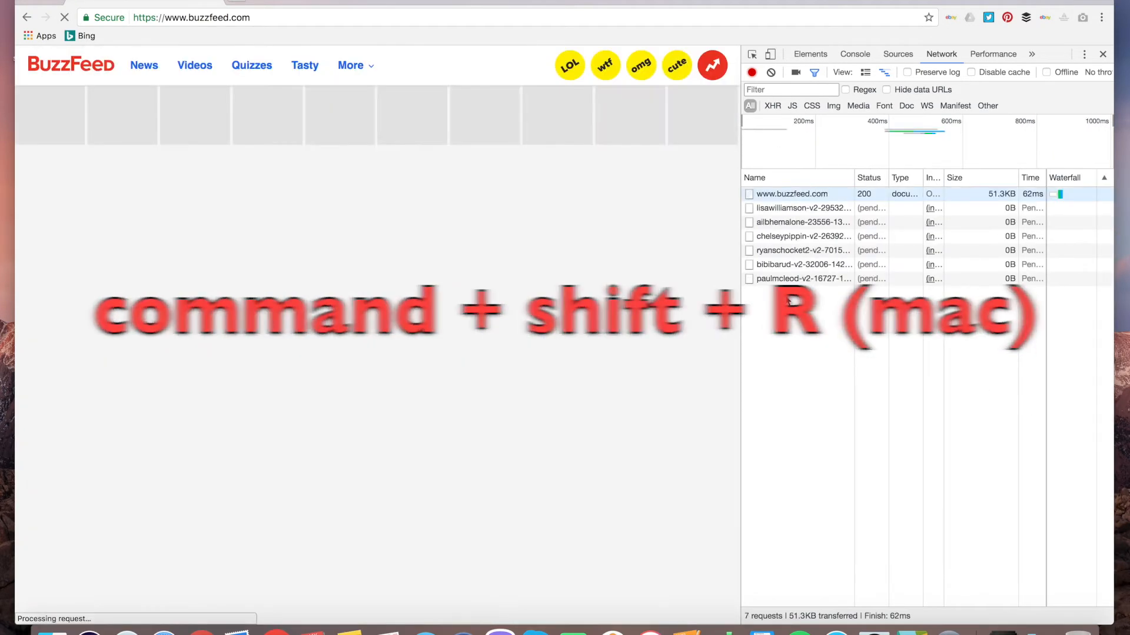
key("cmd+shift+r")
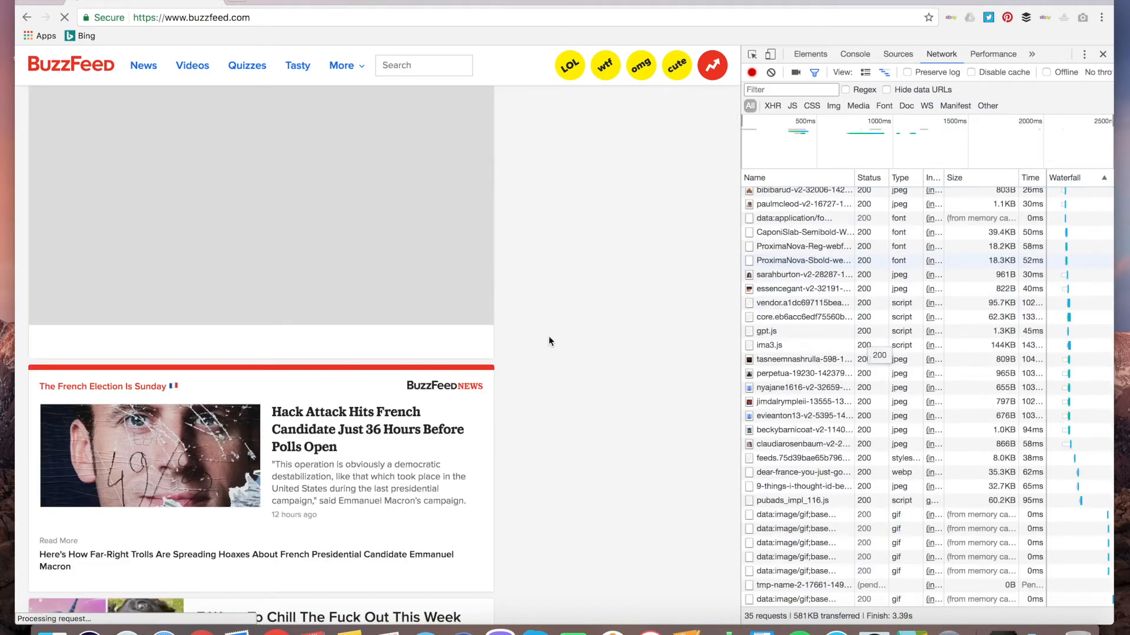
scroll("up", 3)
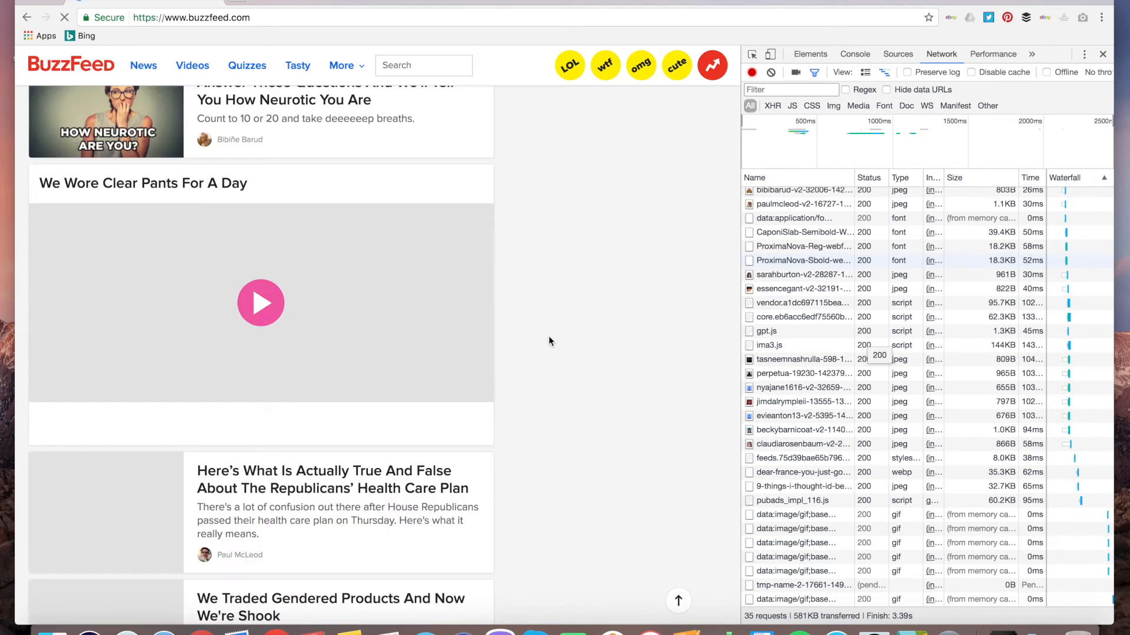
scroll("down", 3)
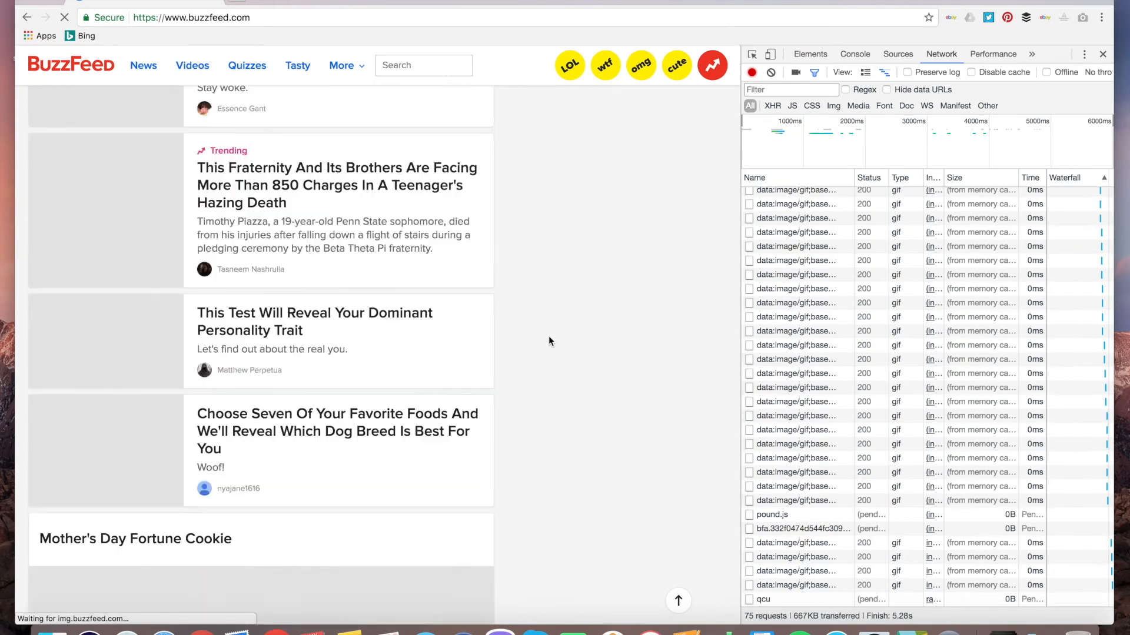
scroll("down", 3)
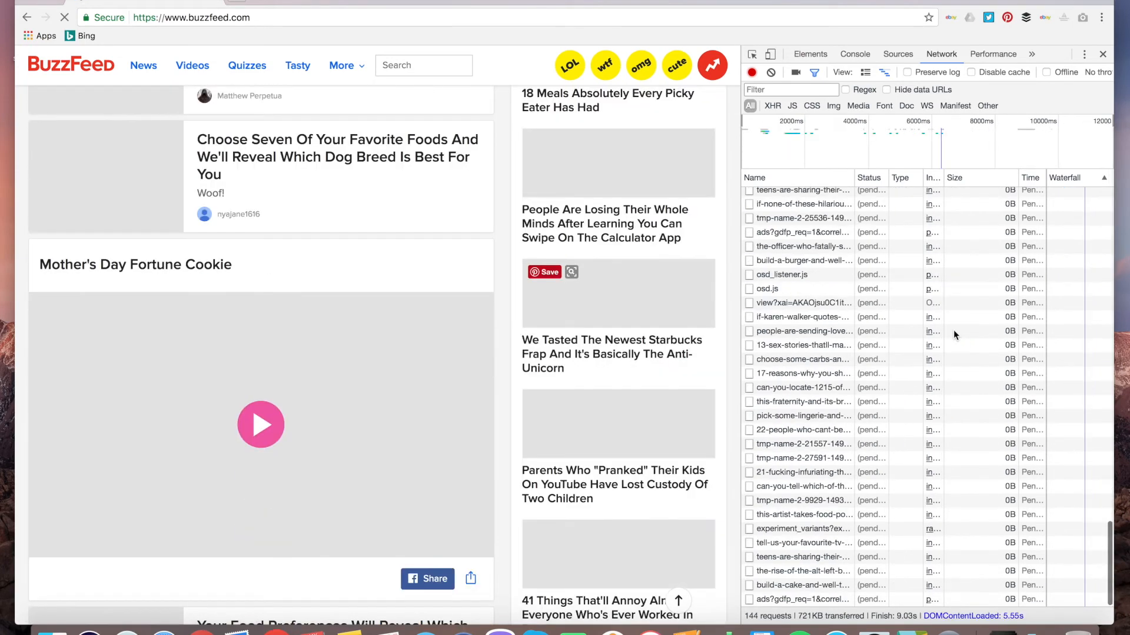